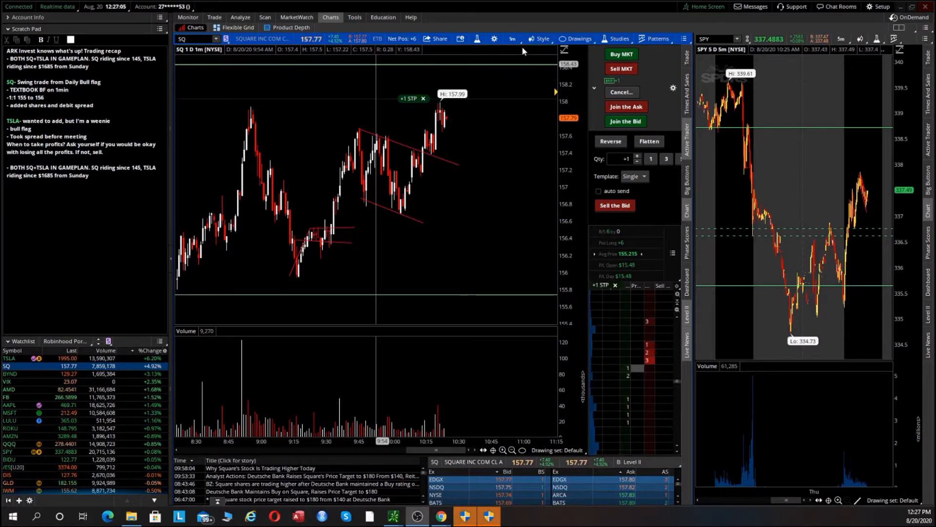
# Step: Extend the SQ chart to a 2 D : 2m time frame covering the prior session
pyautogui.click(512, 38)
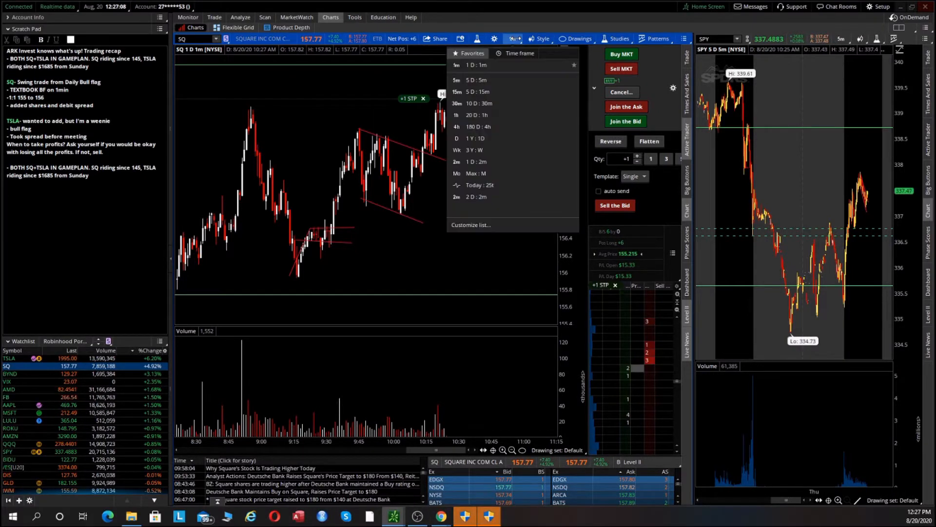
pyautogui.click(457, 126)
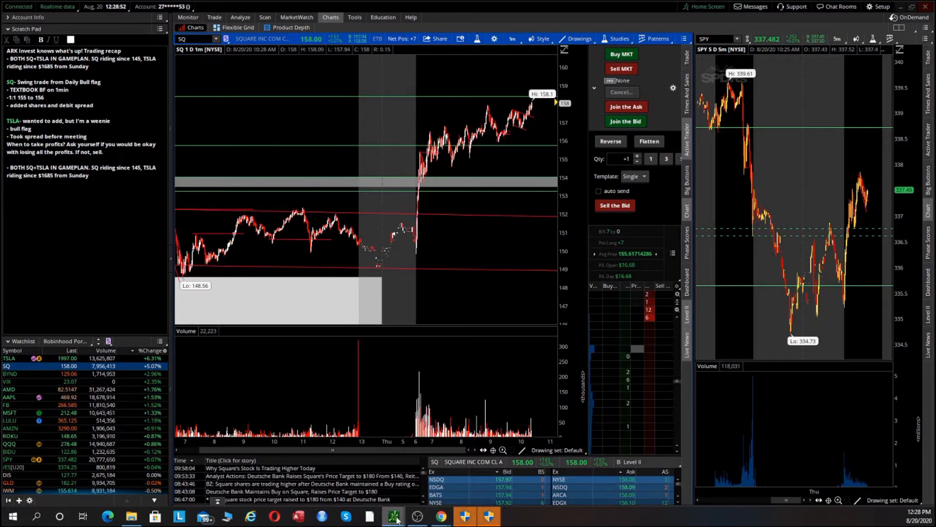
pyautogui.moveTo(440, 515)
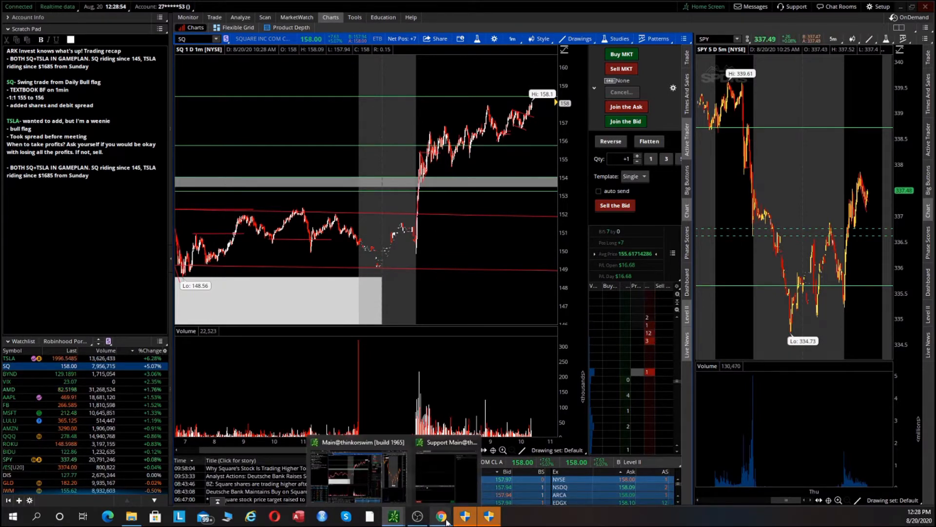
# Step: Review the 8/20 SQ row's exit and $180 profit in the AUG 2020 trade log, then head to Robinhood
pyautogui.click(441, 515)
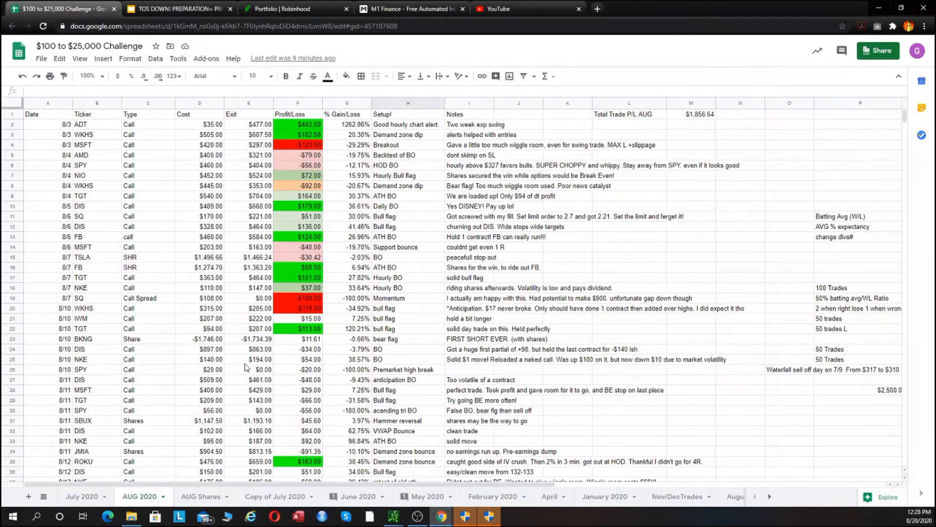
pyautogui.scroll(-3)
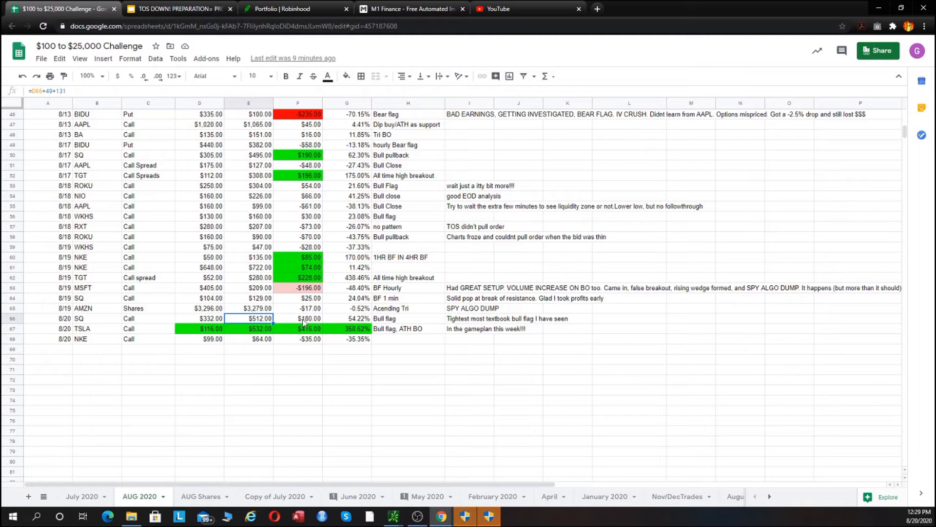
pyautogui.click(297, 318)
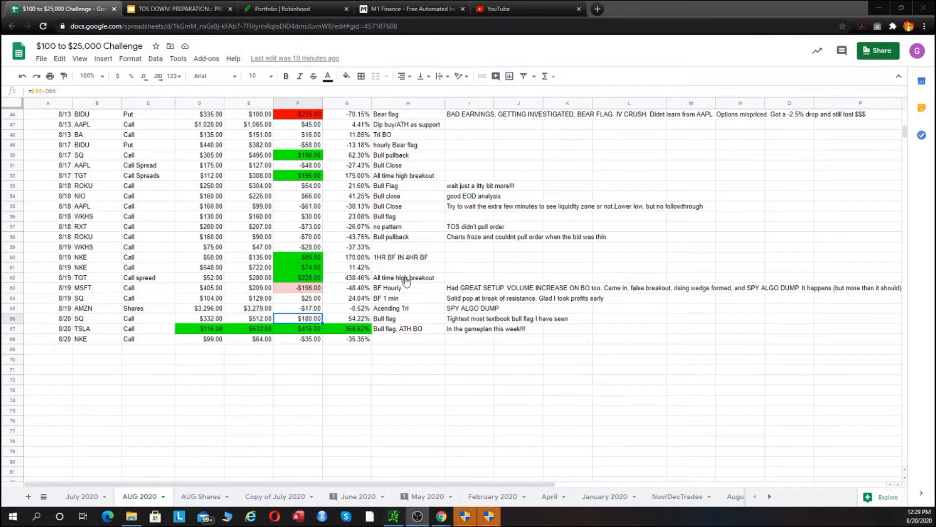
pyautogui.click(292, 9)
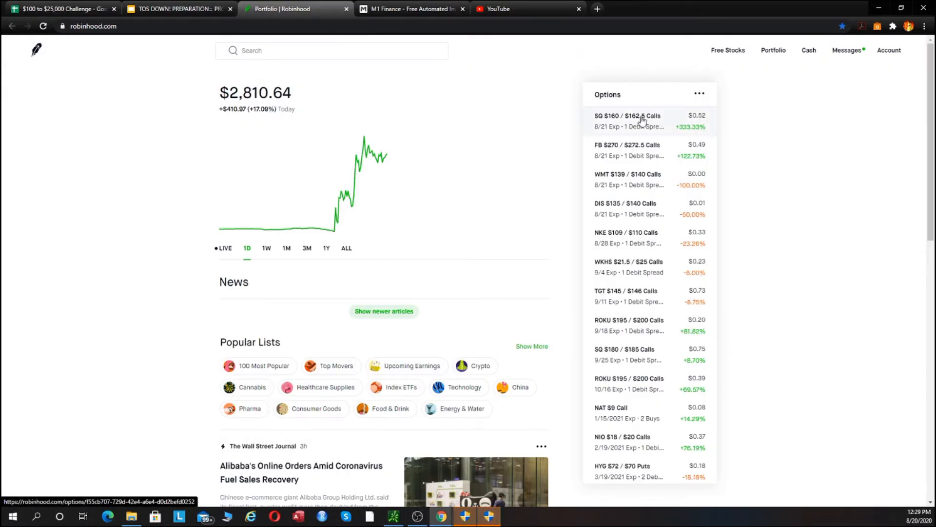
# Step: Review the SQ 8/21 call spread position details showing a 333% gain
pyautogui.click(628, 121)
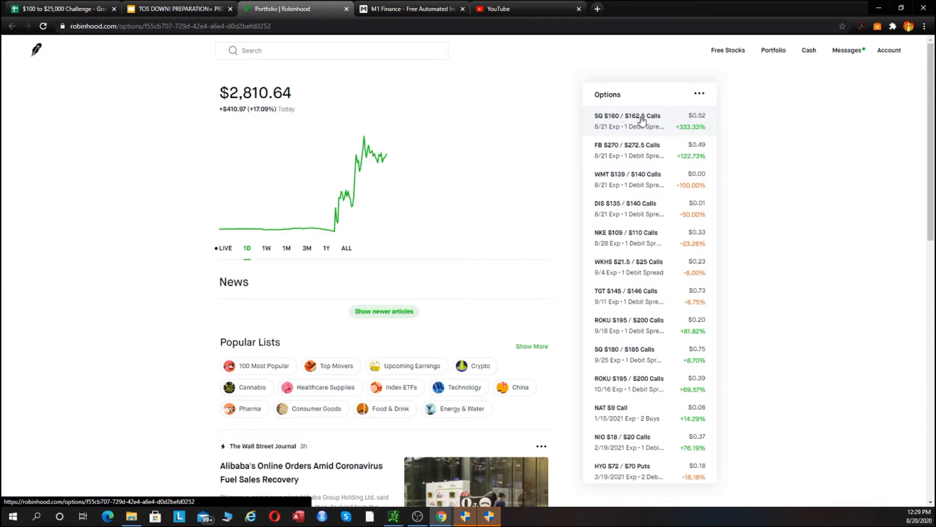
pyautogui.moveTo(639, 134)
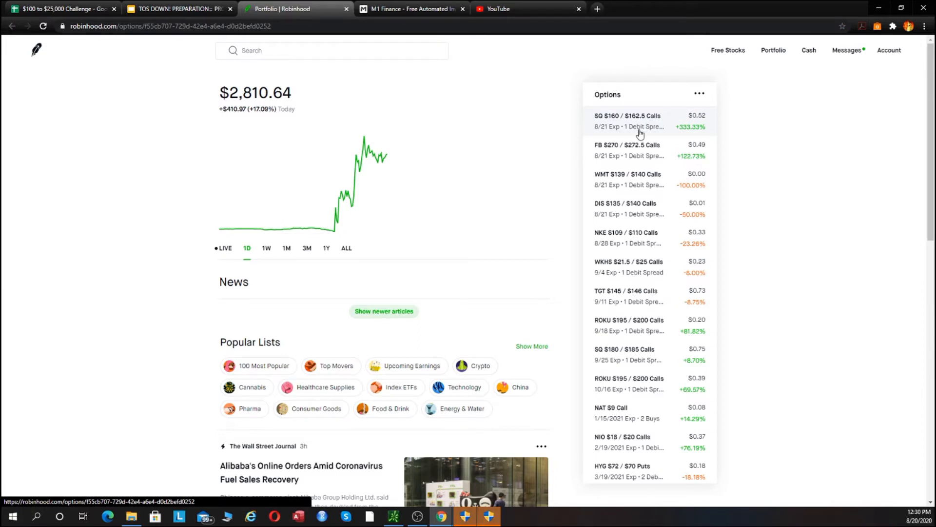
pyautogui.click(627, 121)
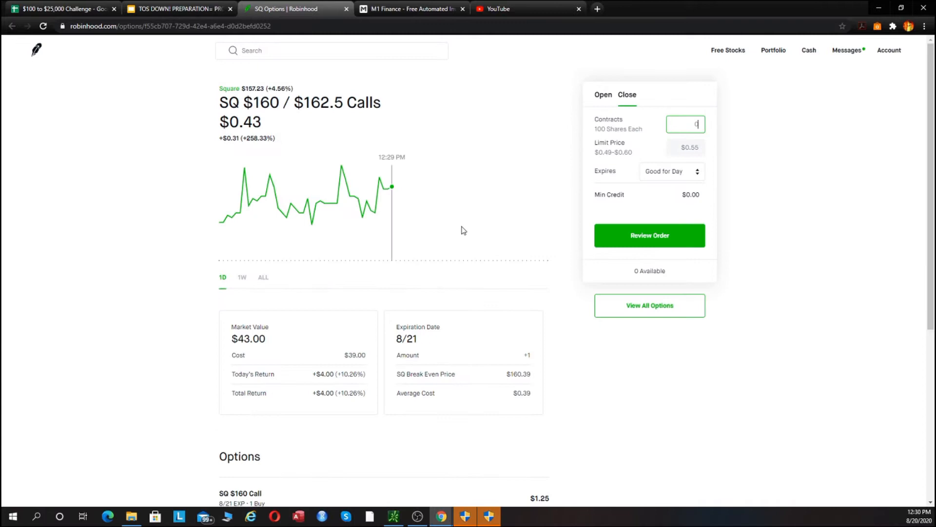
pyautogui.moveTo(355, 358)
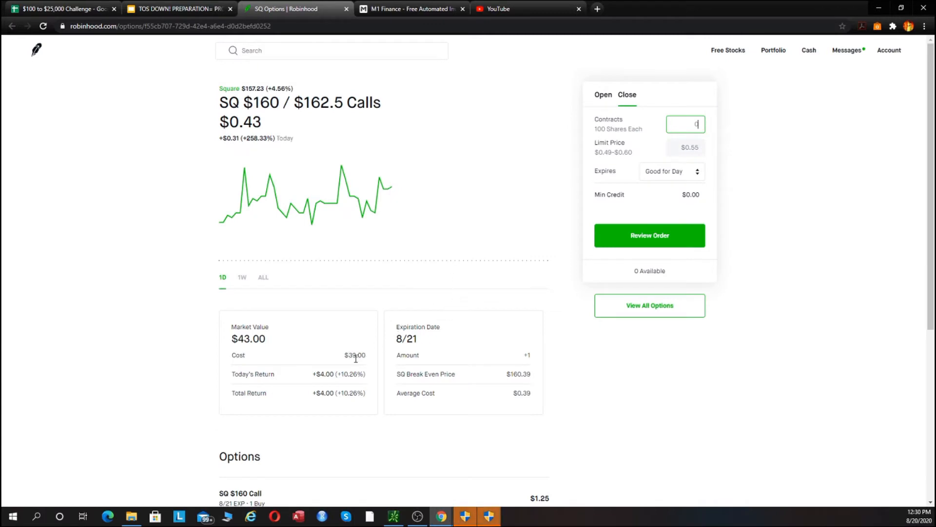
pyautogui.moveTo(476, 241)
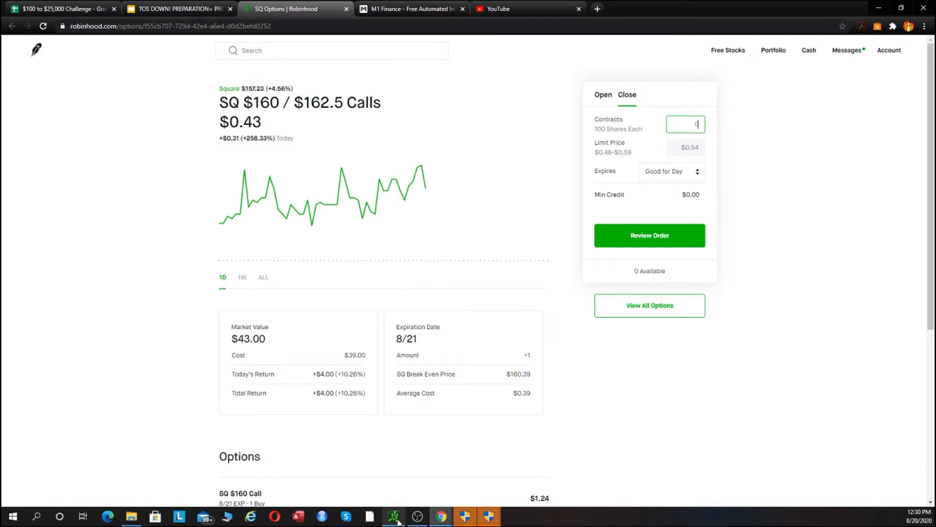
pyautogui.click(393, 515)
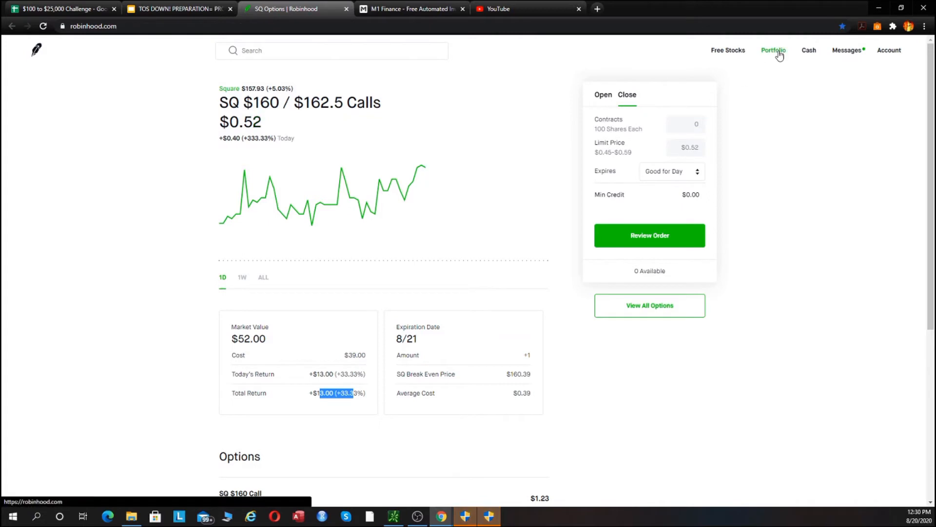
pyautogui.moveTo(777, 60)
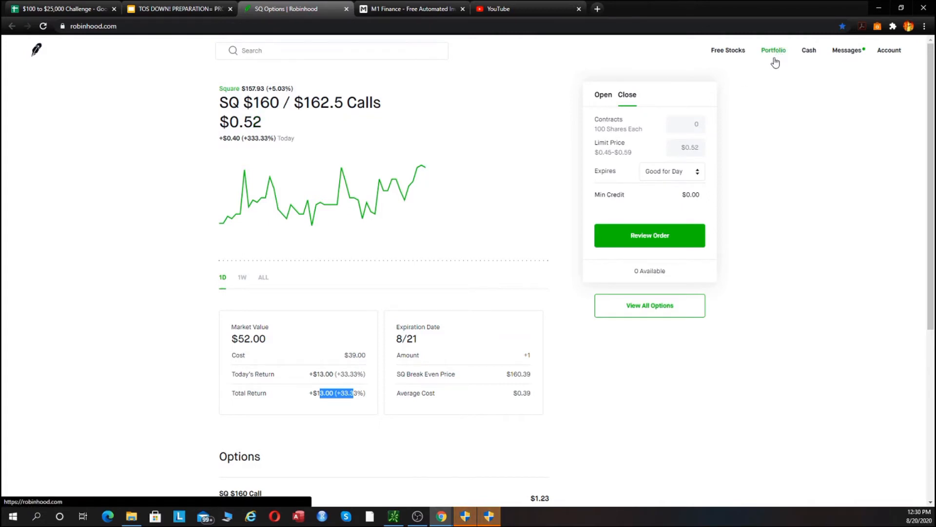
pyautogui.click(773, 50)
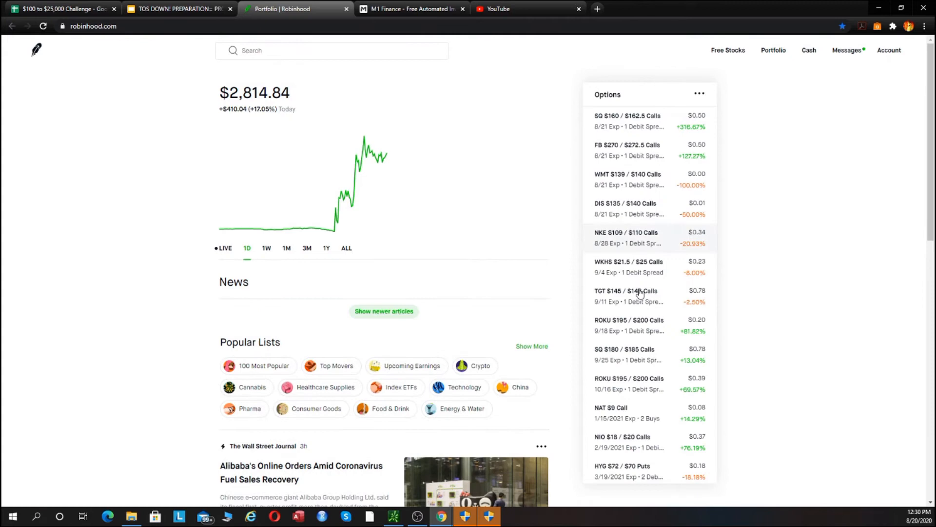
# Step: Review the SQ $180 / $185 Calls 9/25 spread up 11%, then return to thinkorswim
pyautogui.click(627, 290)
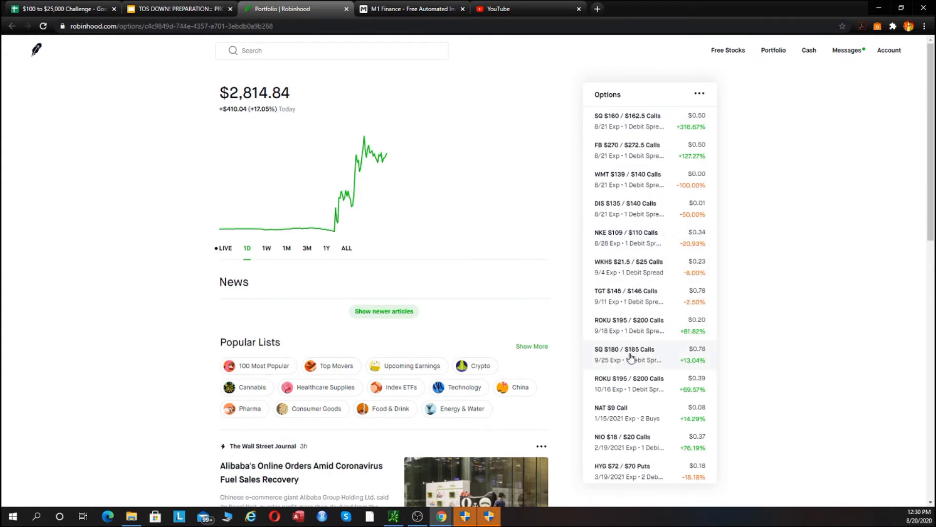
pyautogui.click(626, 352)
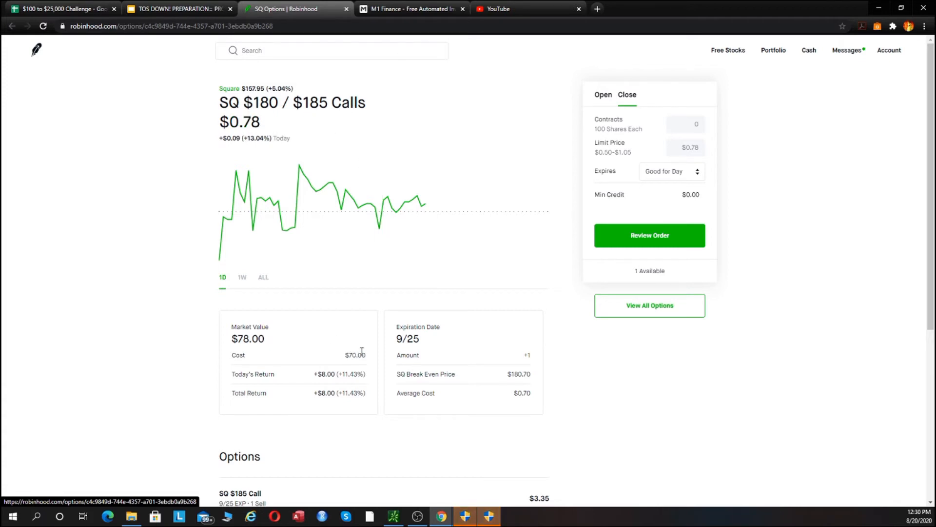
pyautogui.moveTo(558, 170)
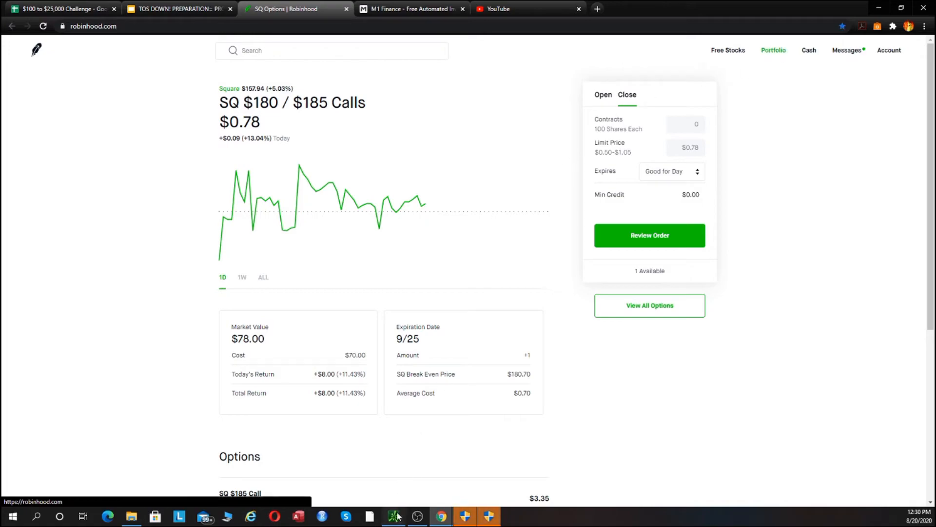
pyautogui.click(393, 515)
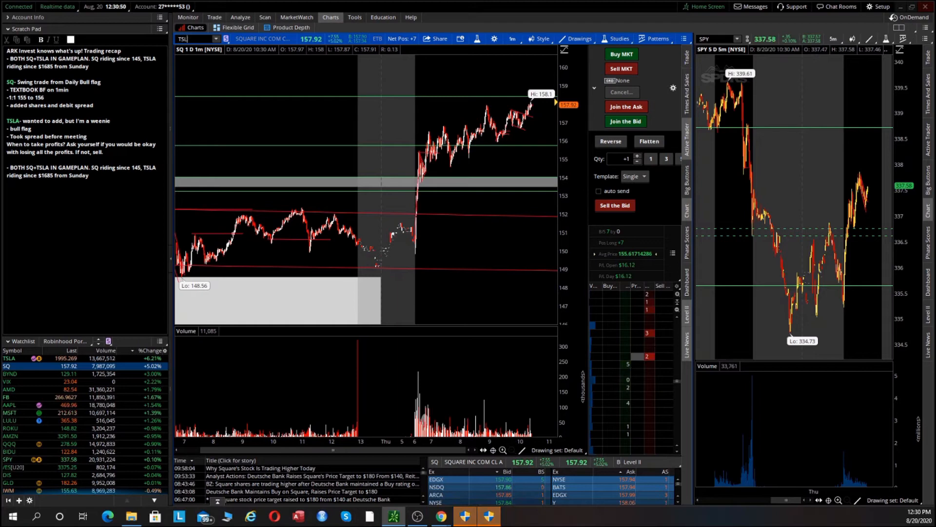
# Step: Load TSLA on the main chart to view its morning rally near $1,995
pyautogui.click(10, 358)
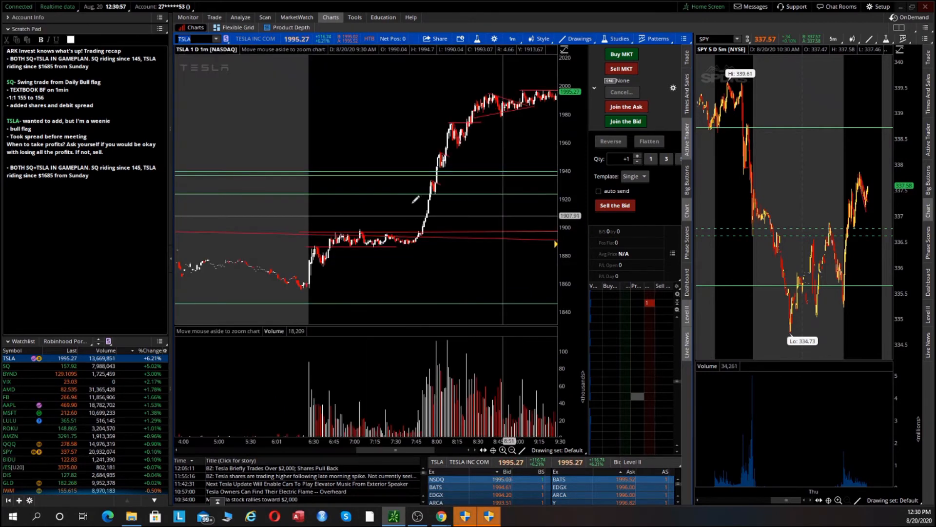
pyautogui.moveTo(418, 200)
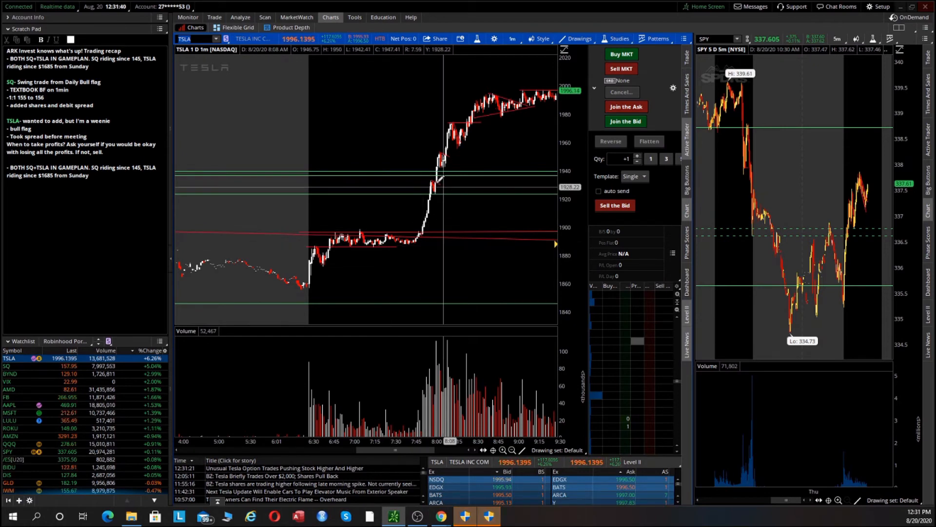
pyautogui.moveTo(439, 179)
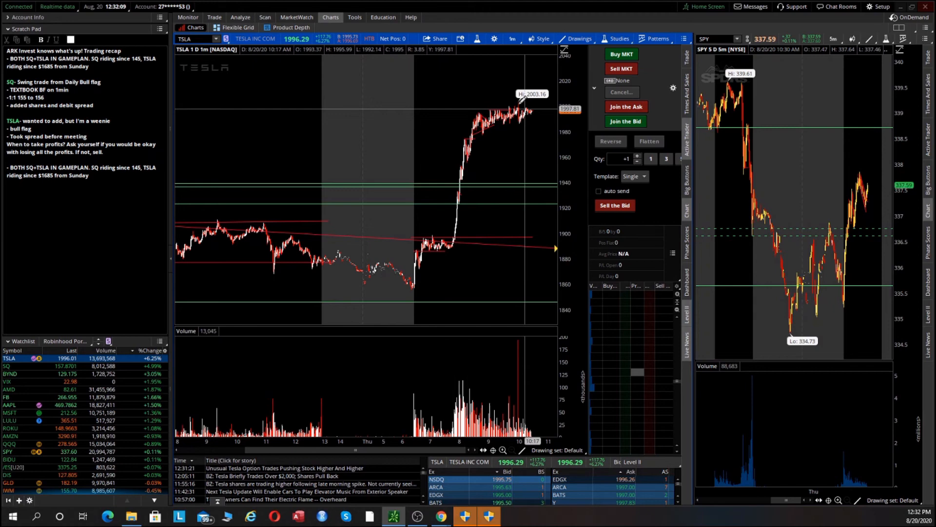
pyautogui.moveTo(393, 515)
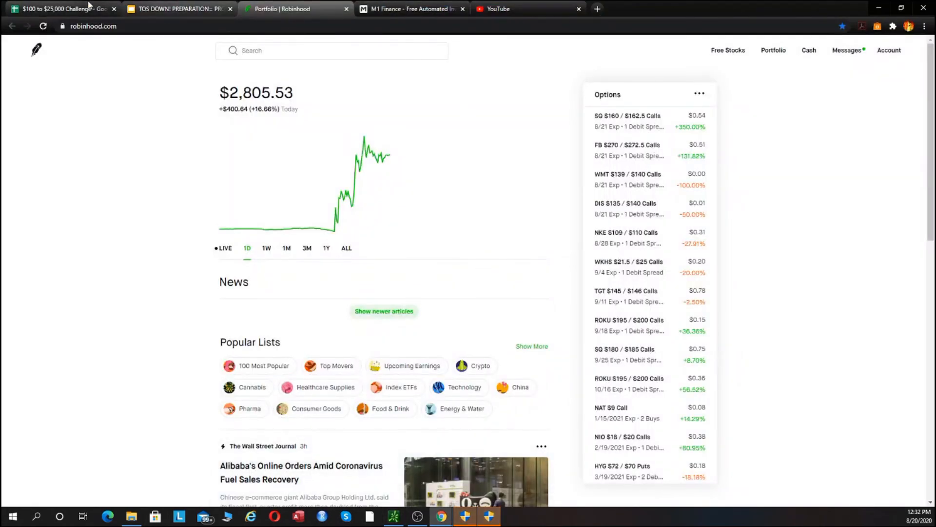
# Step: Inspect the 8/20 TSLA exit and $416 profit cells and the NKE entry cost in the trade log
pyautogui.click(60, 9)
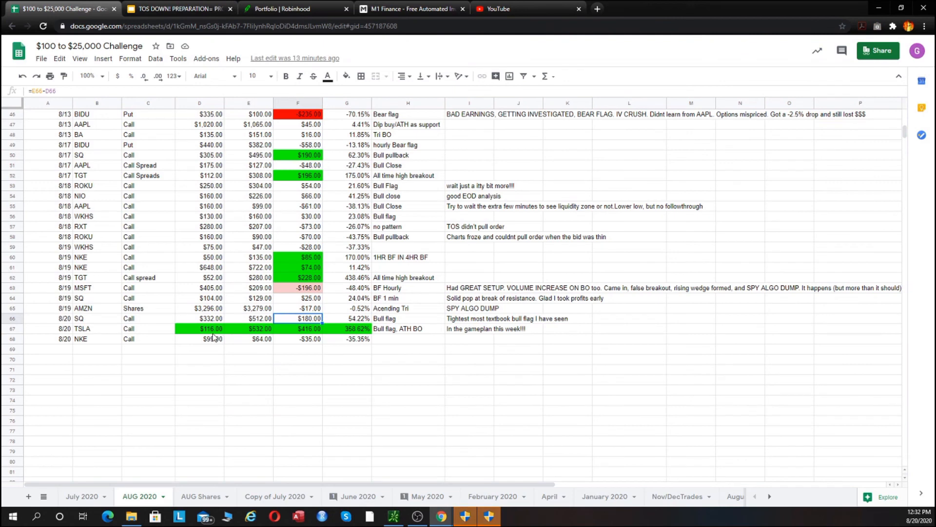
pyautogui.click(249, 329)
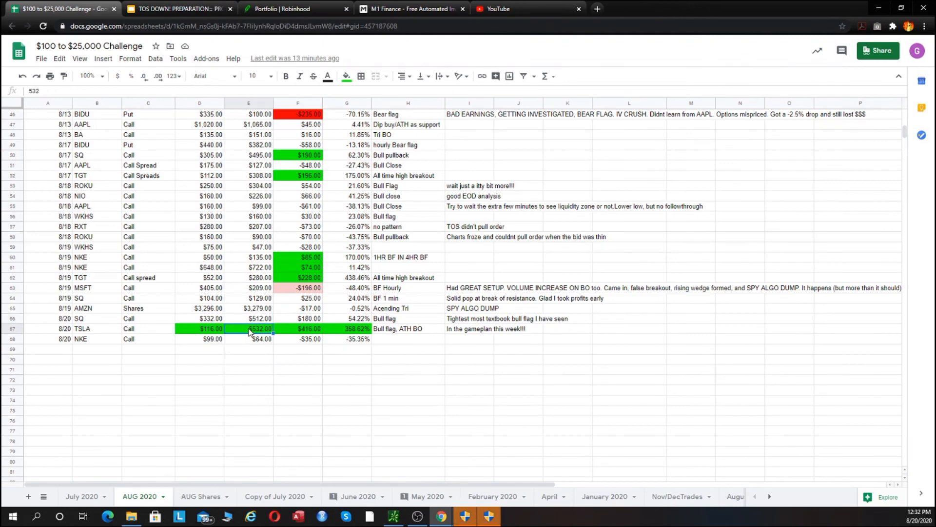
pyautogui.click(298, 328)
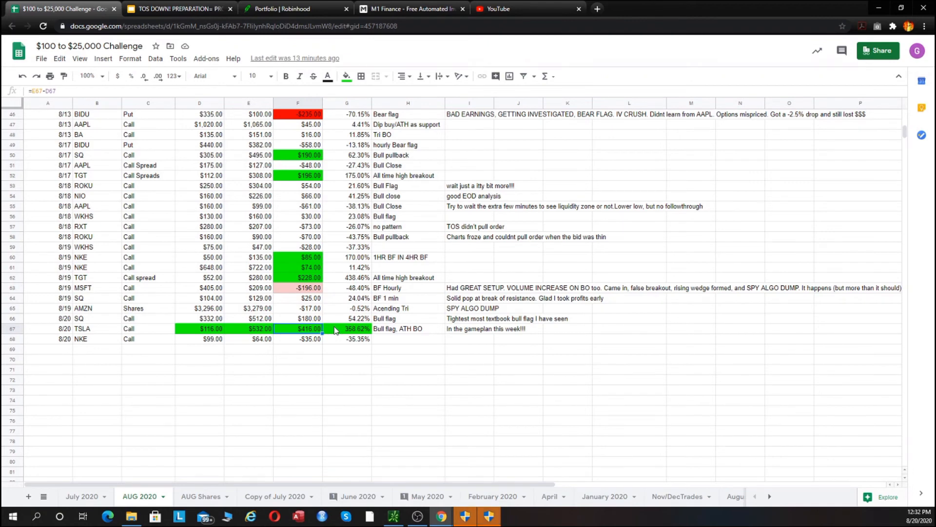
pyautogui.click(199, 338)
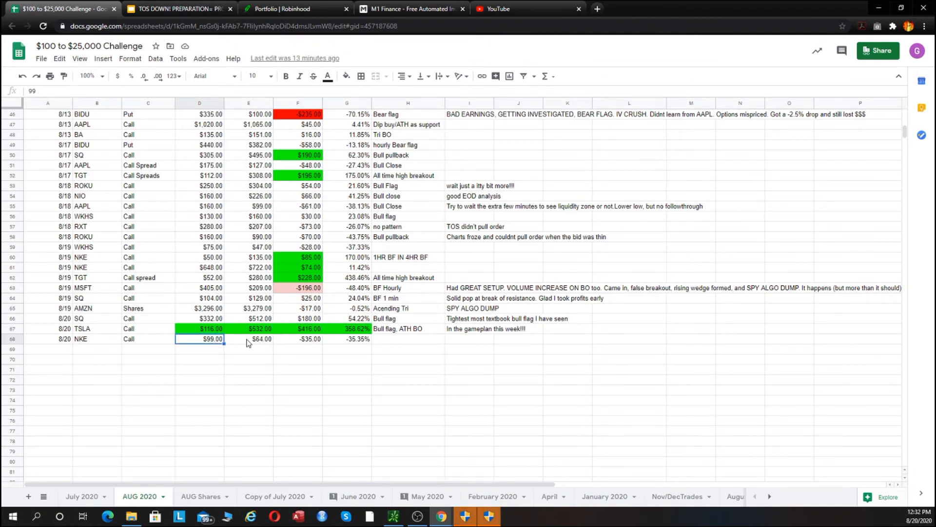
pyautogui.click(297, 338)
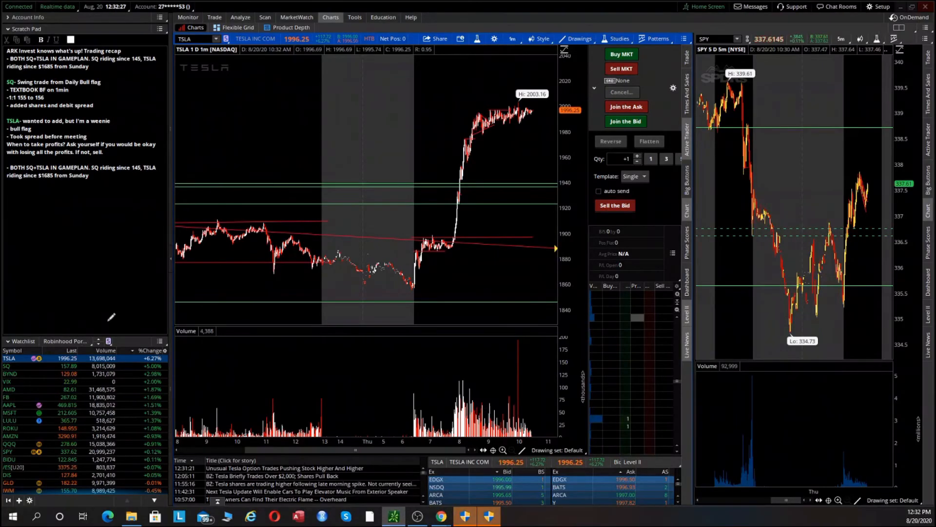
# Step: Load VIX on the chart and review its option chain with the open 26 AUG 20 call, then return to the chart
pyautogui.click(9, 366)
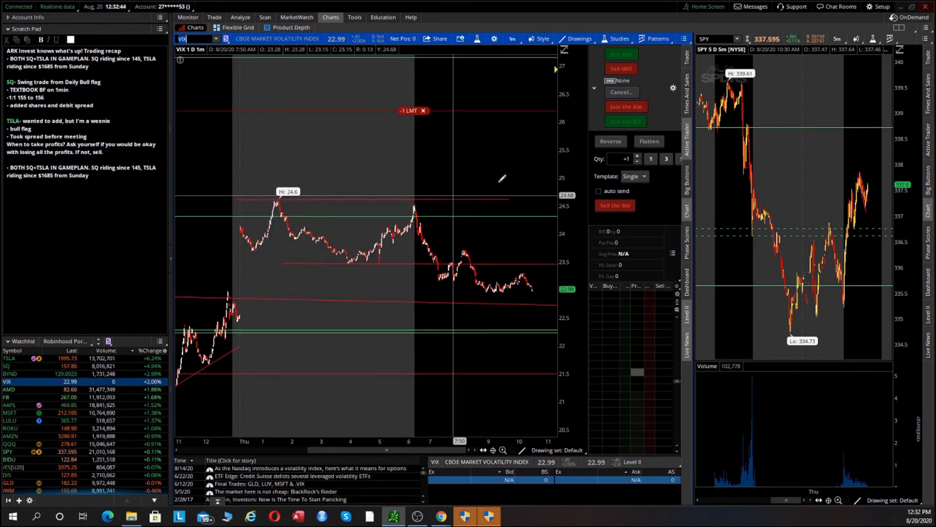
pyautogui.click(213, 16)
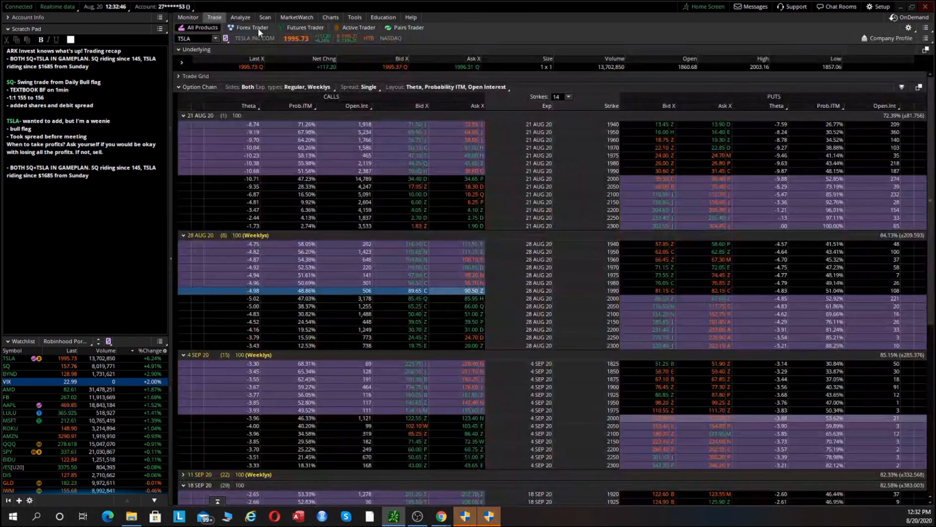
pyautogui.click(9, 381)
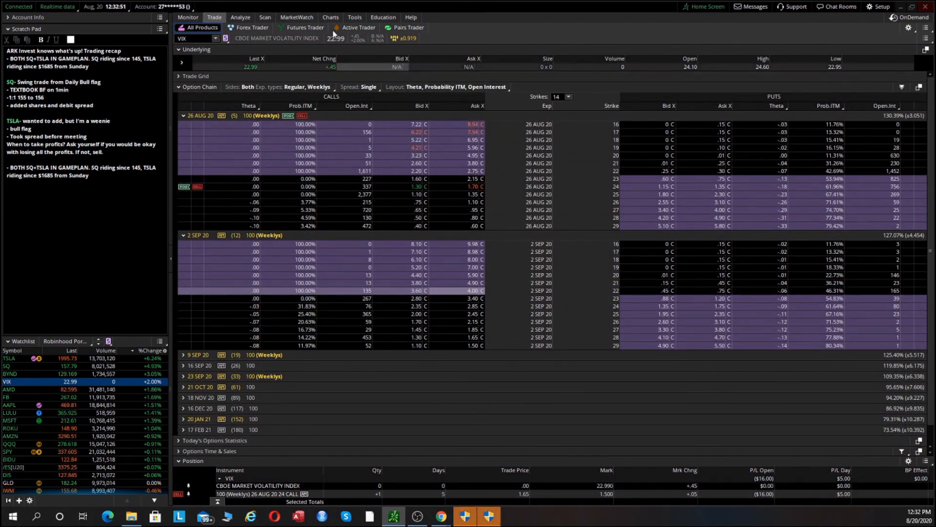
pyautogui.click(331, 16)
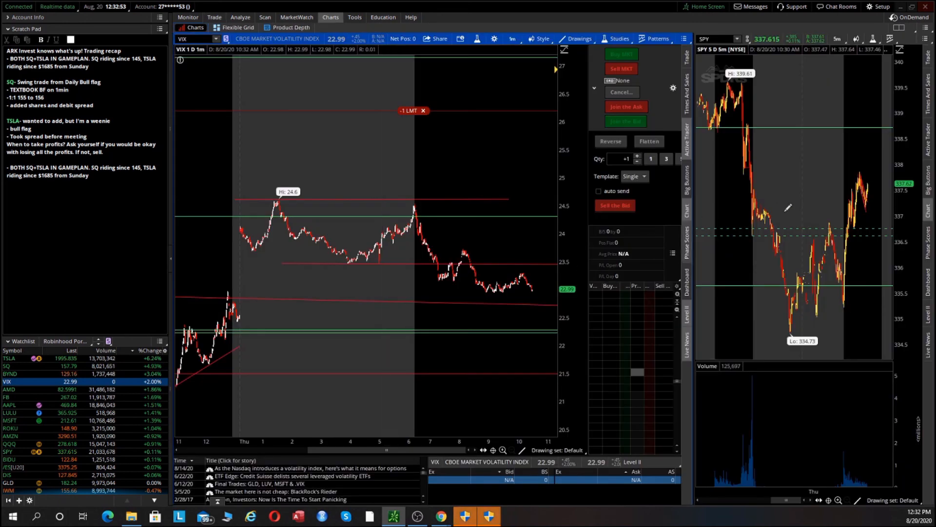